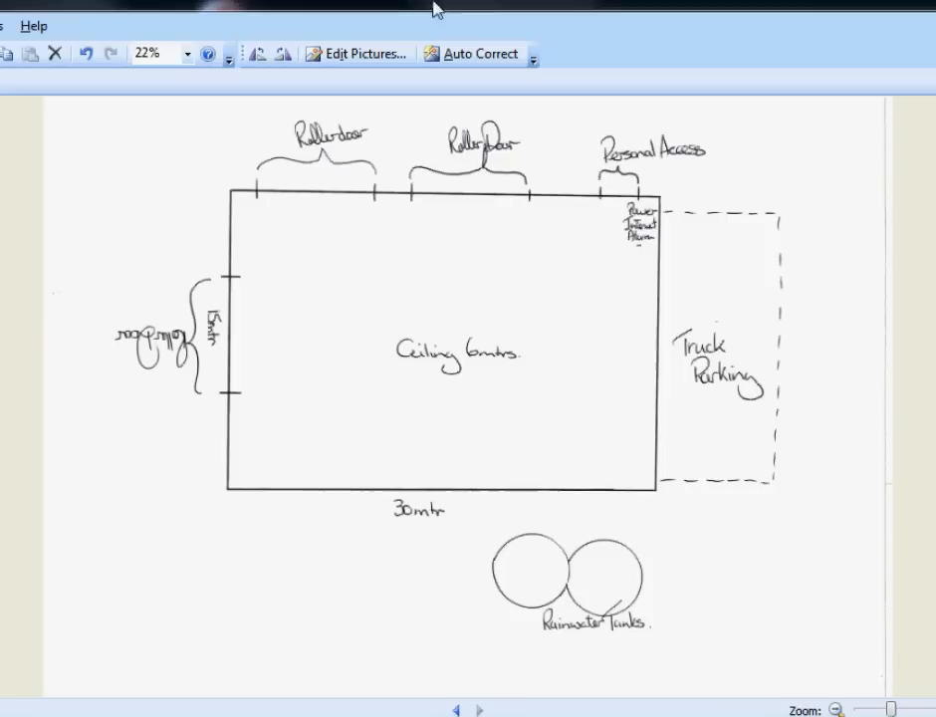
mouse_move(210, 319)
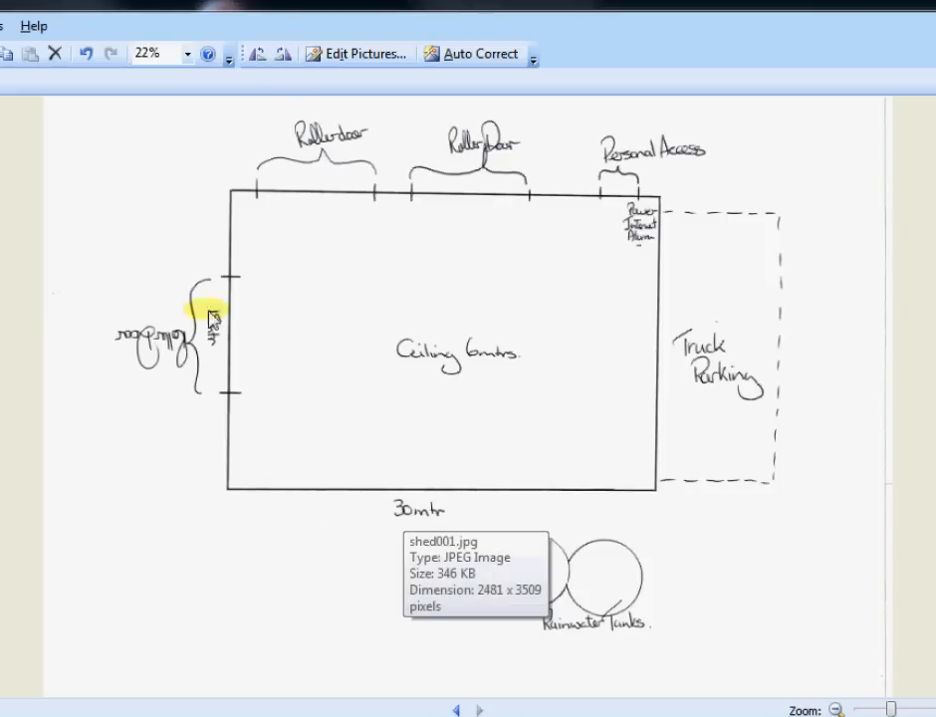
mouse_move(682, 431)
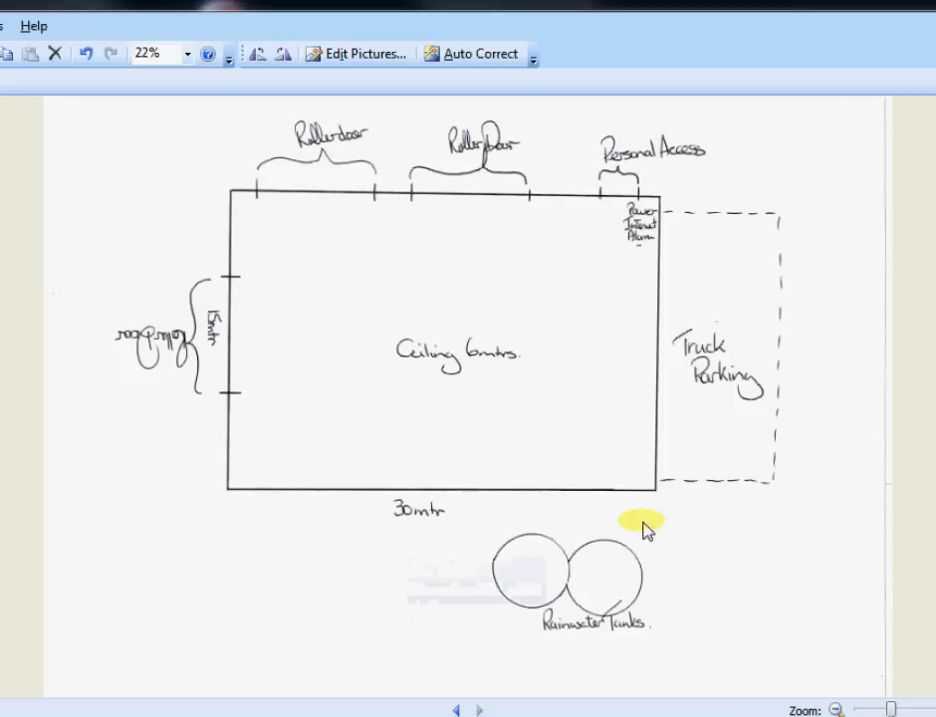
mouse_move(442, 693)
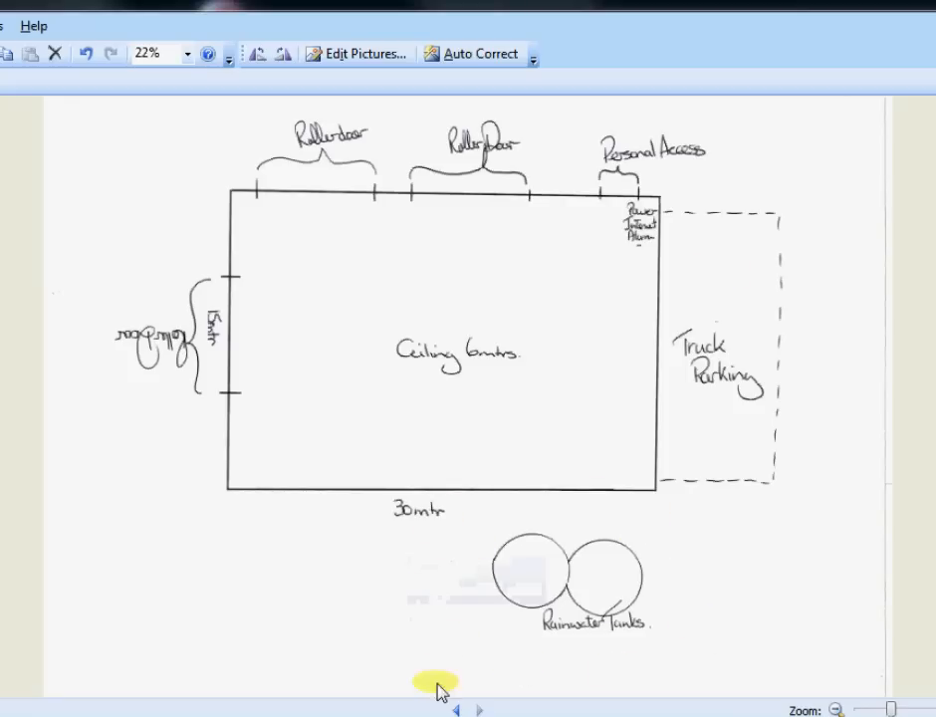
mouse_move(647, 247)
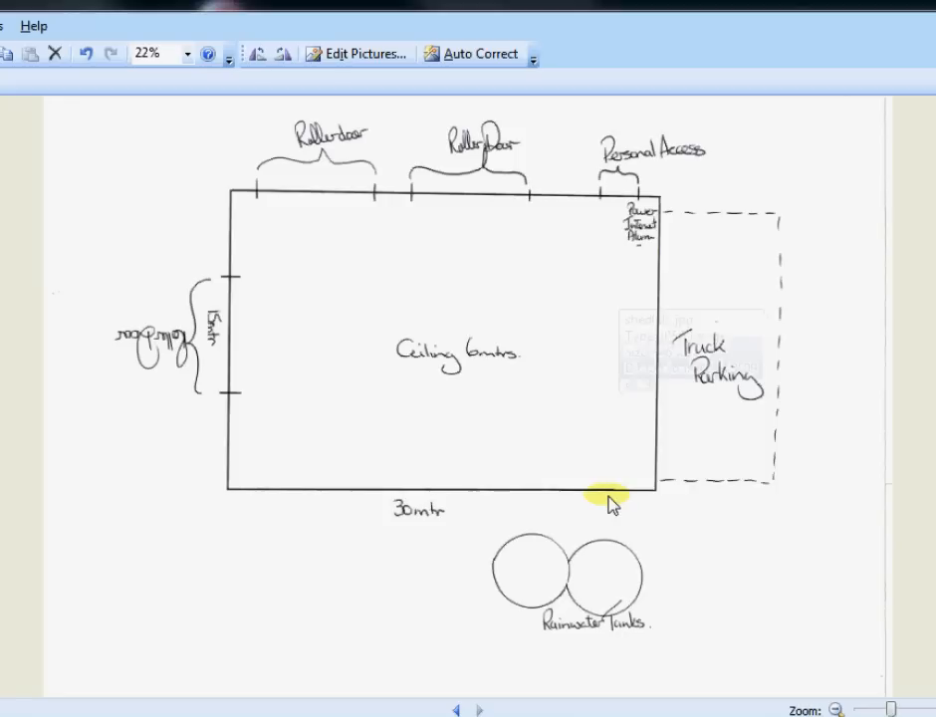
mouse_move(614, 514)
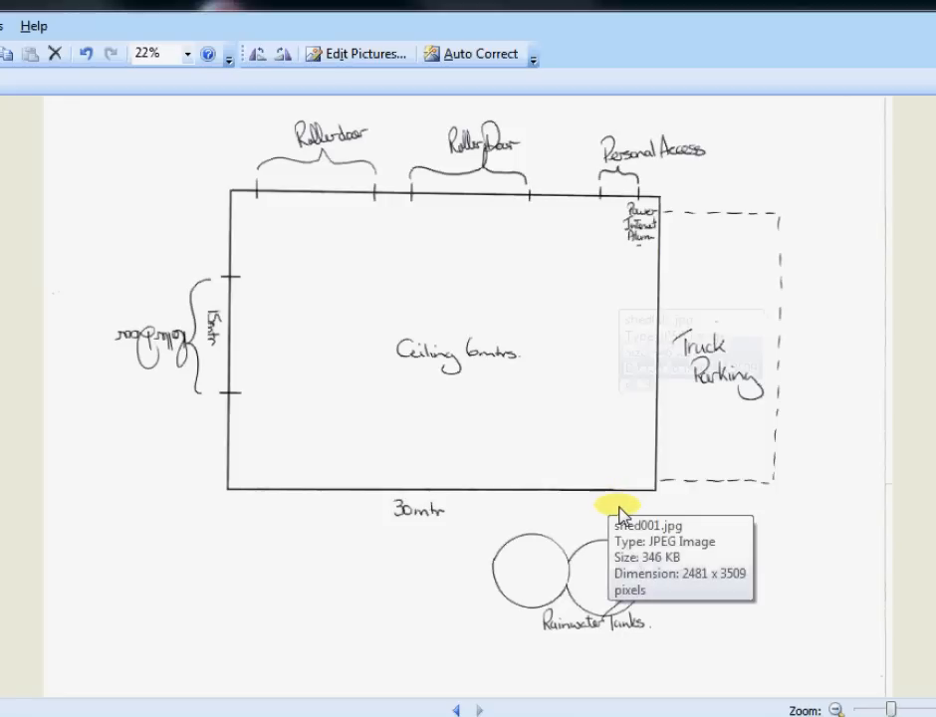
mouse_move(665, 516)
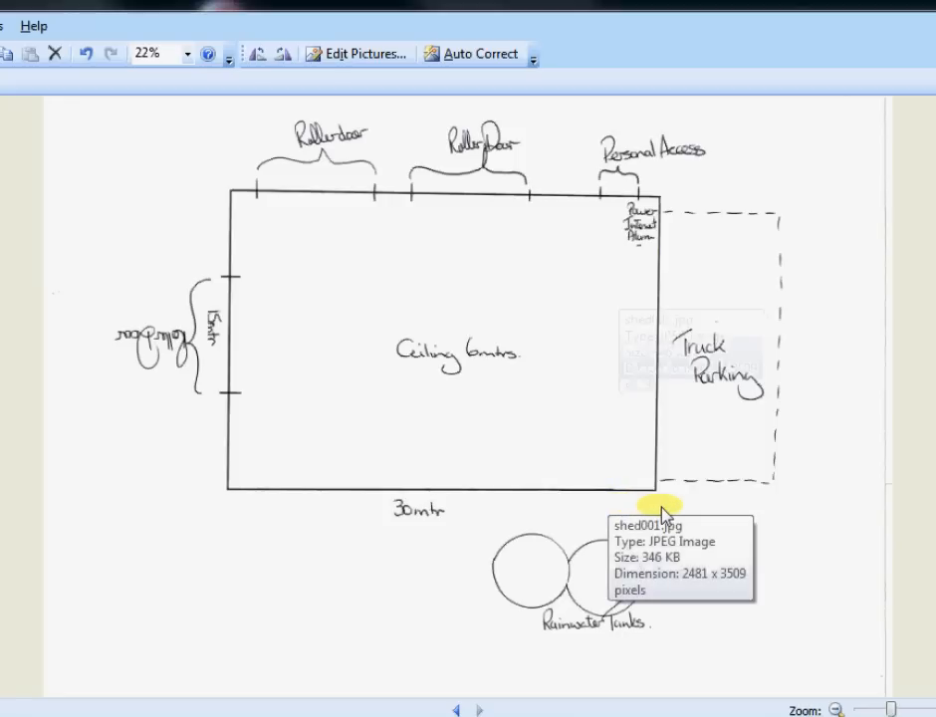
mouse_move(666, 514)
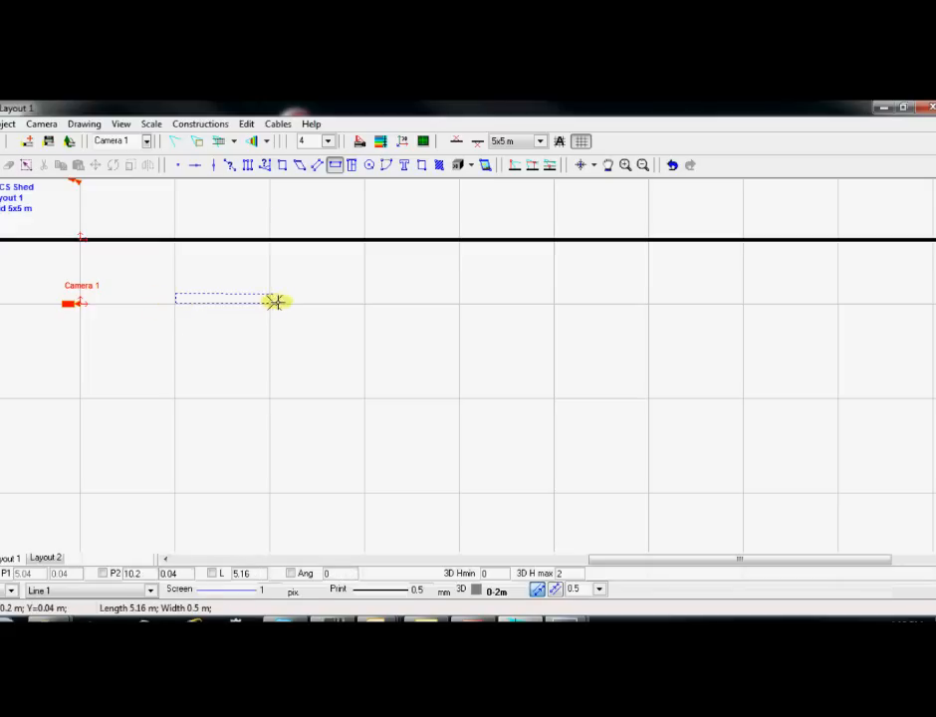
- Draw the top, bottom and right wall segments to close the shed's rectangular outline
left_click_drag(275, 303, 641, 303)
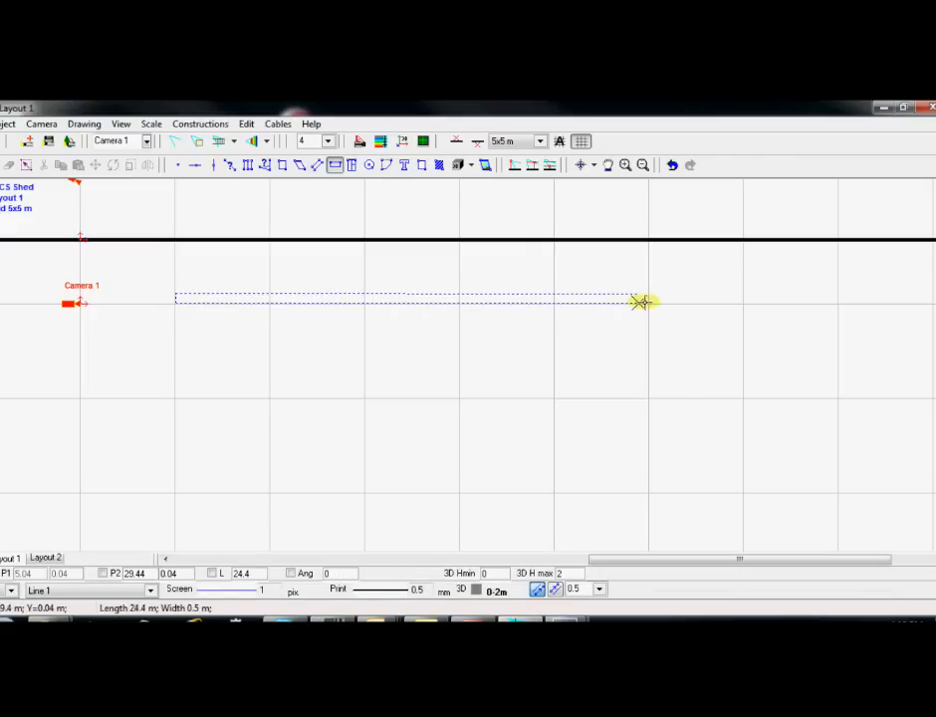
left_click_drag(642, 303, 741, 302)
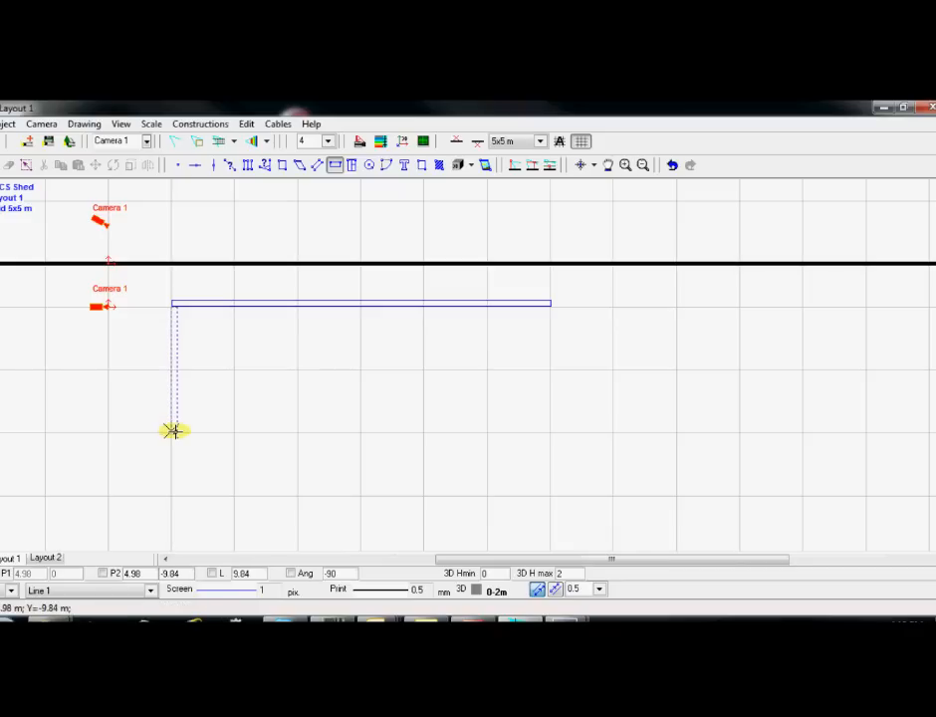
mouse_move(175, 494)
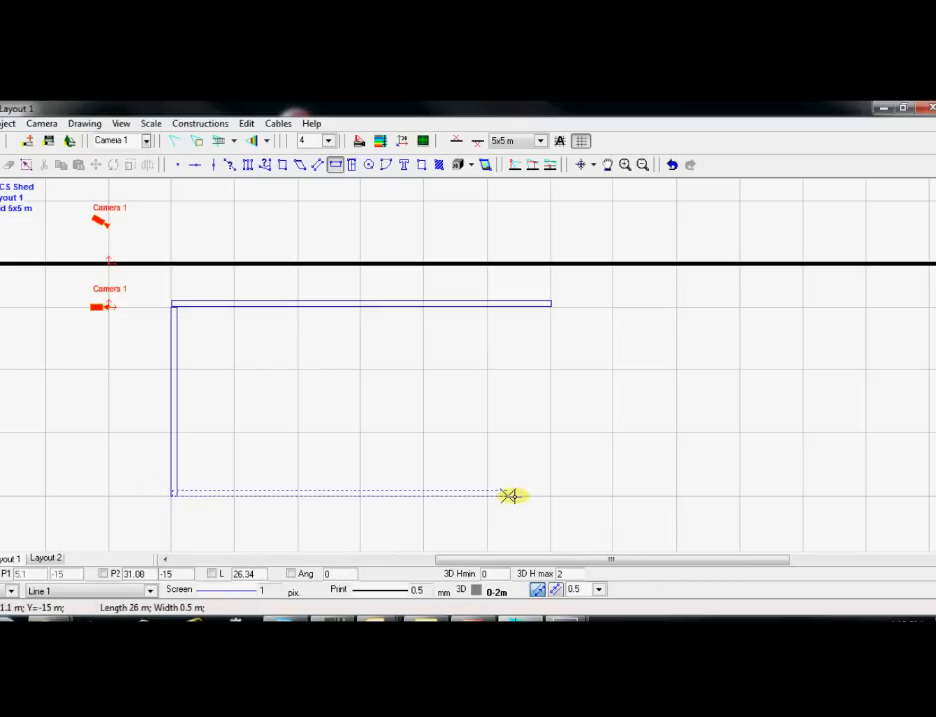
left_click(550, 488)
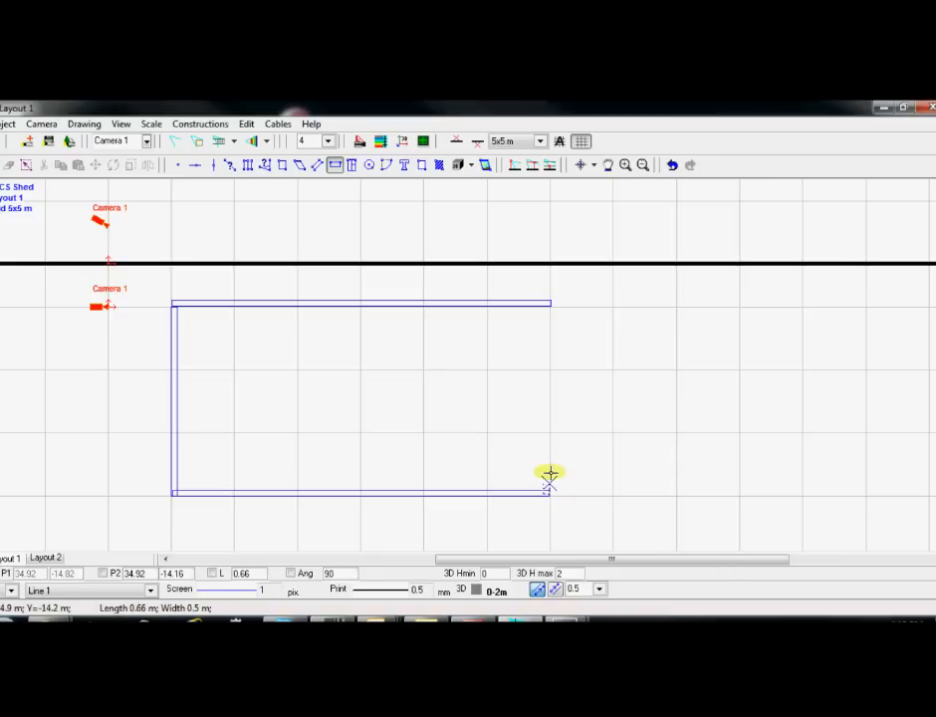
left_click_drag(550, 486, 550, 303)
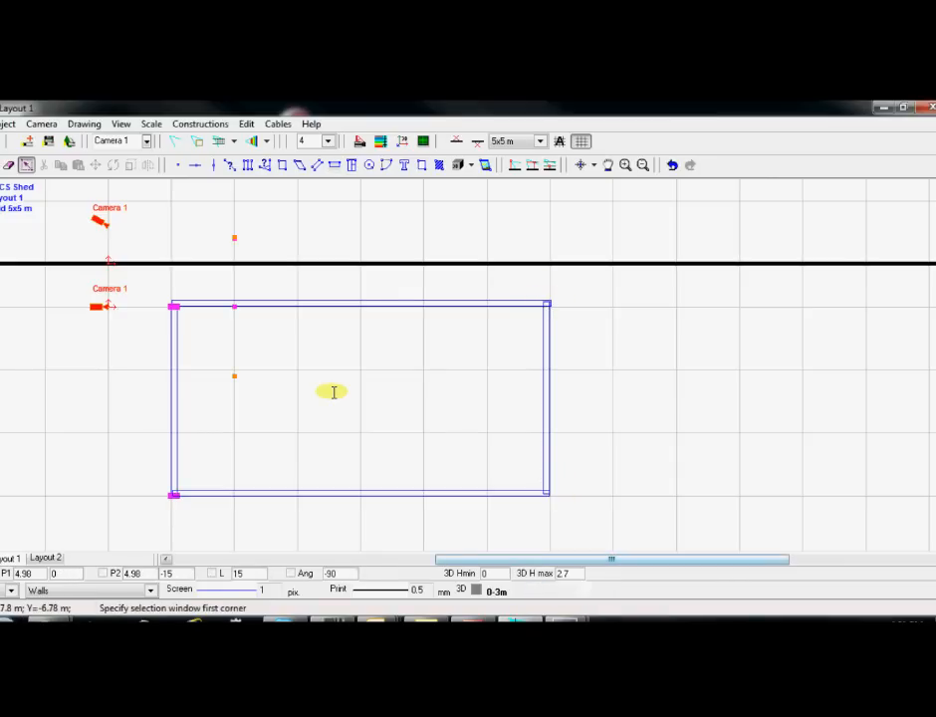
mouse_move(343, 217)
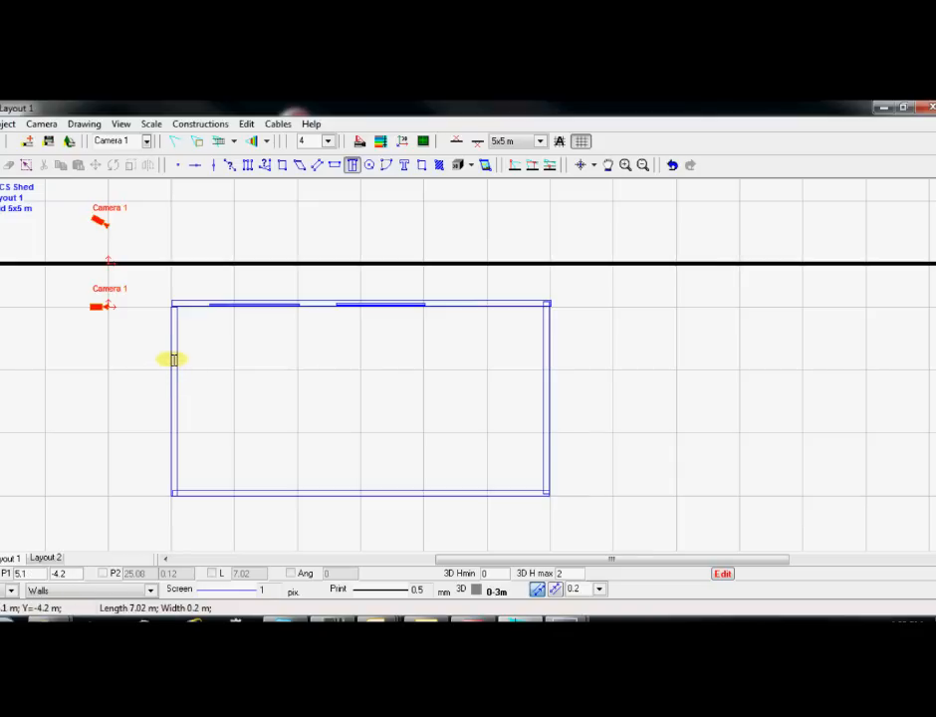
- Cut a door gap into the shed's left wall
left_click_drag(171, 358, 172, 430)
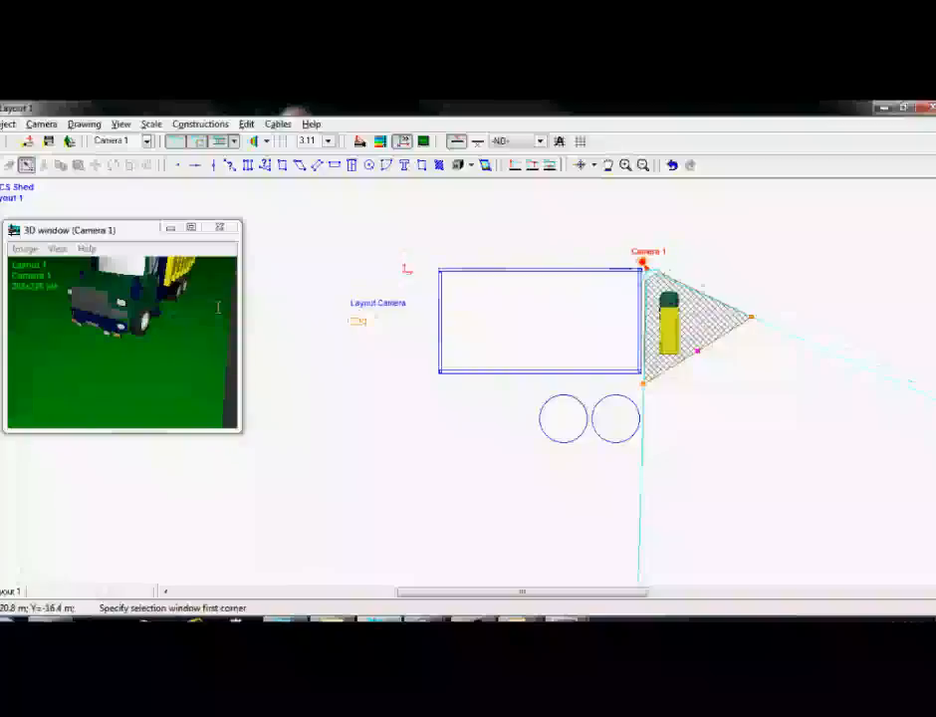
mouse_move(467, 217)
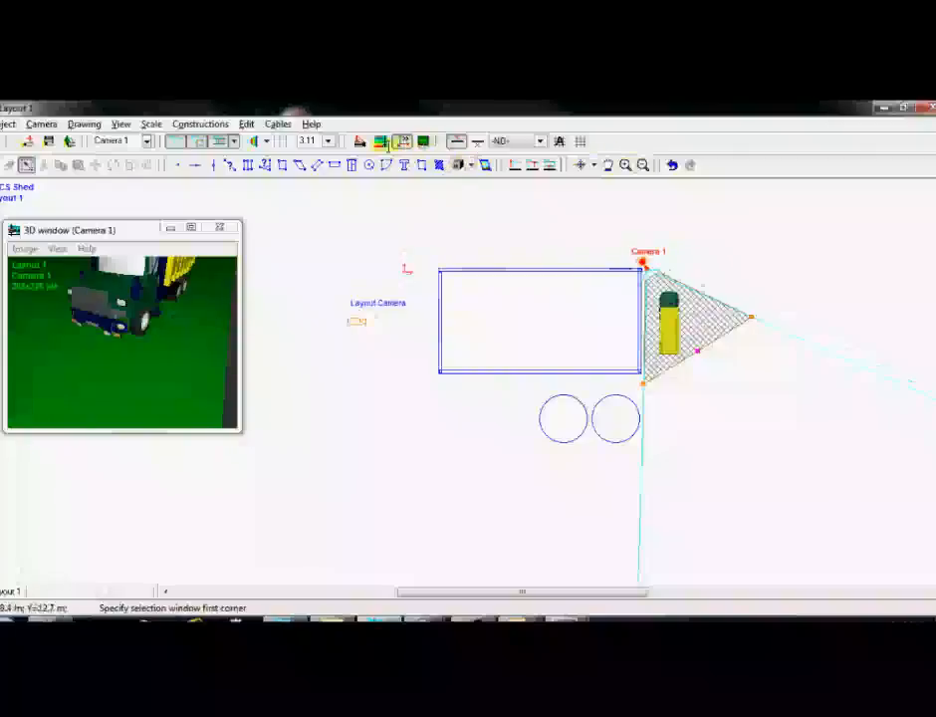
- Adjust Camera 1's lens, mounting height and viewing distance in Camera geometry
left_click(358, 140)
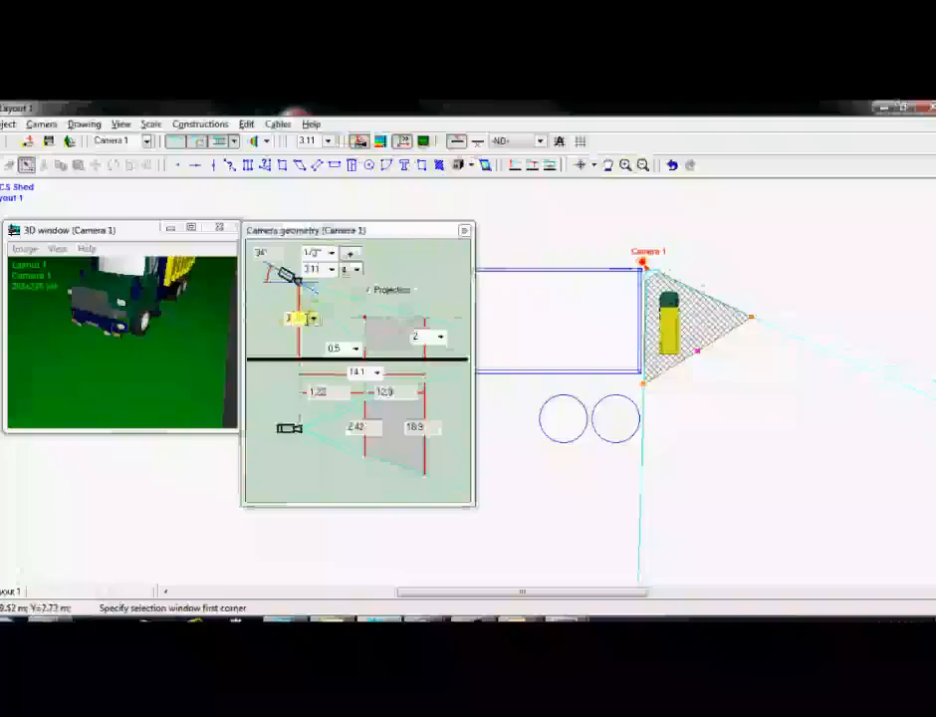
left_click(315, 318)
type("2.5")
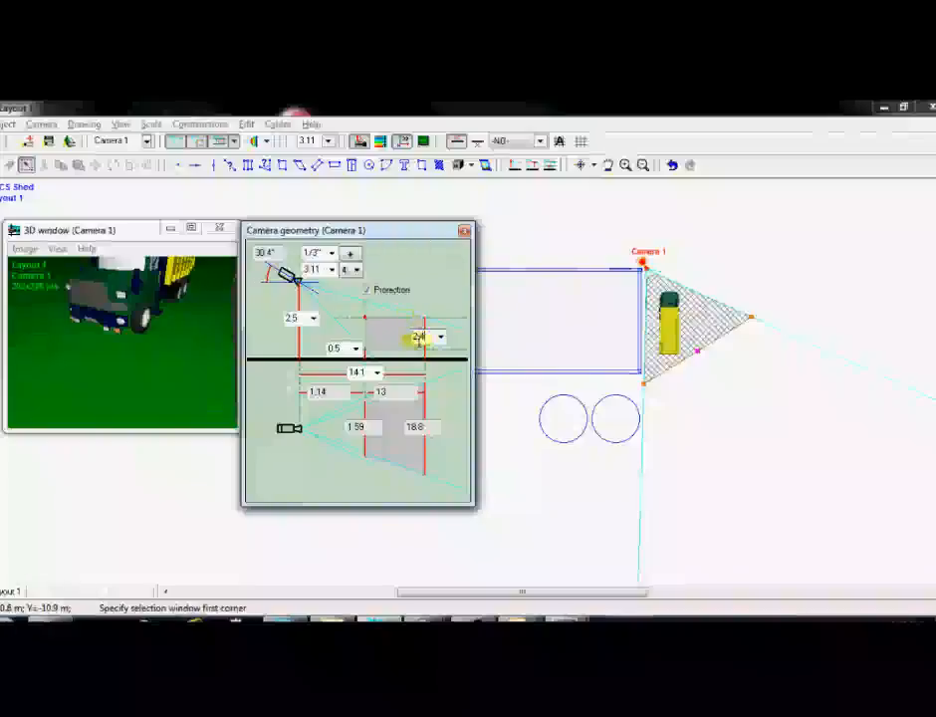
left_click(441, 337)
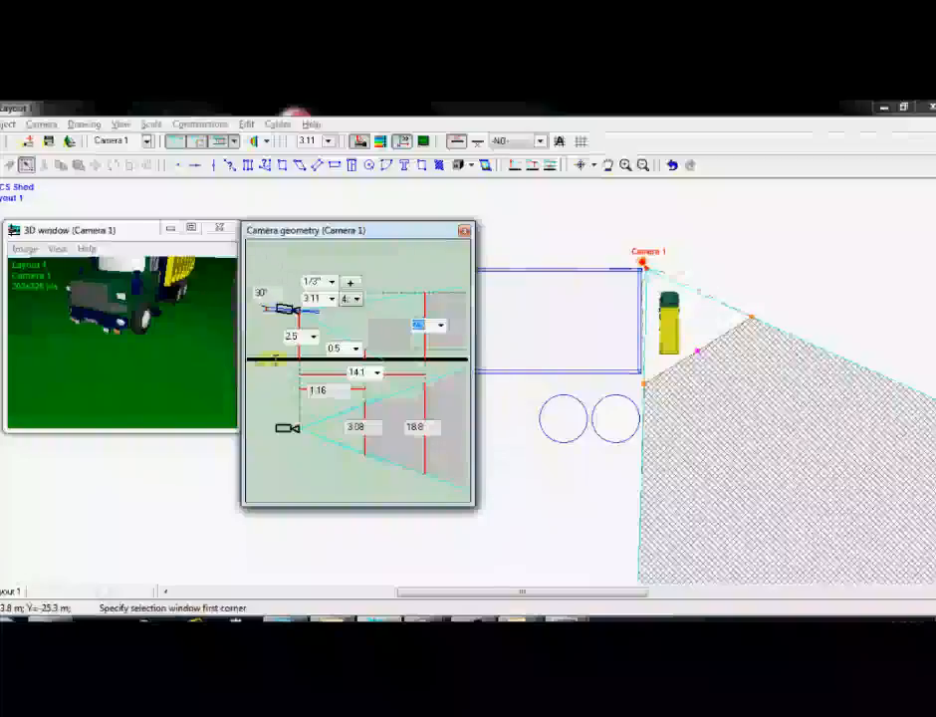
left_click(441, 325)
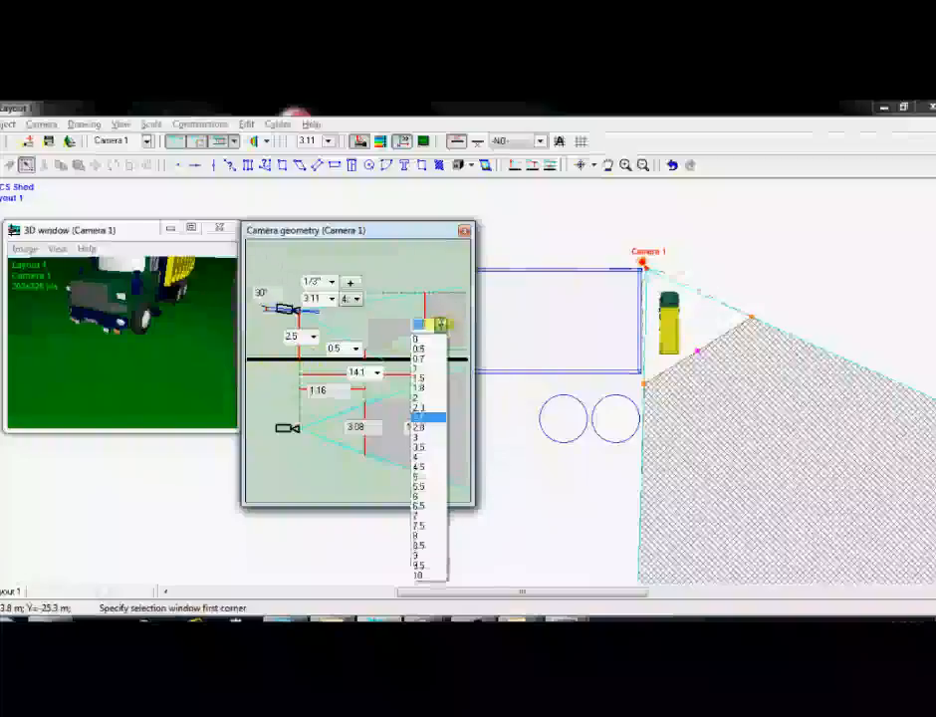
left_click(419, 419)
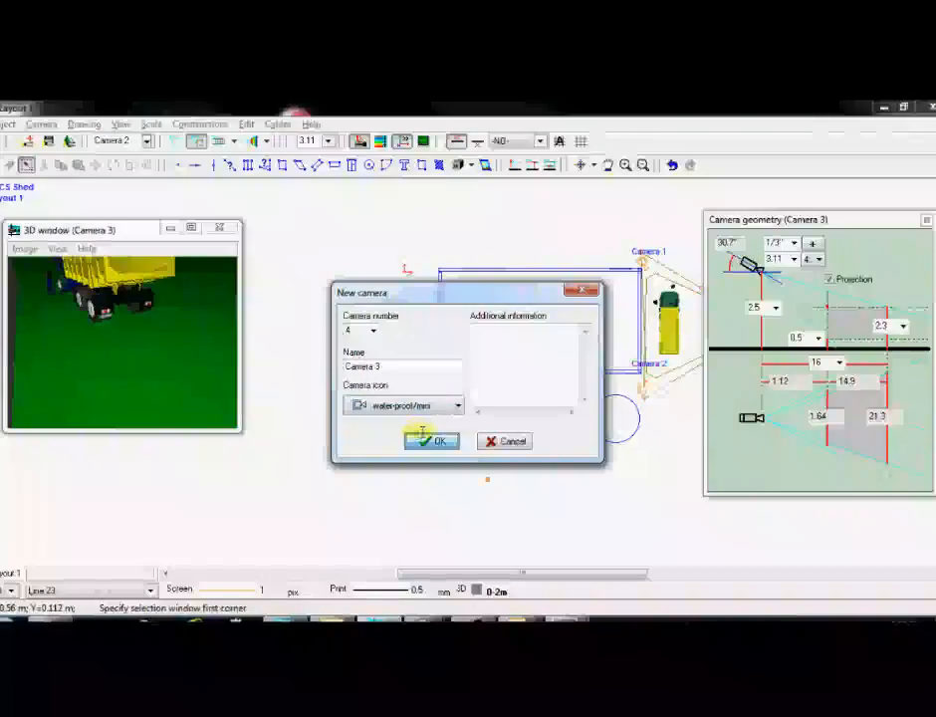
- Create Camera 3 at the lower corner, aim it at the water tanks and set its lens and distance
left_click(433, 441)
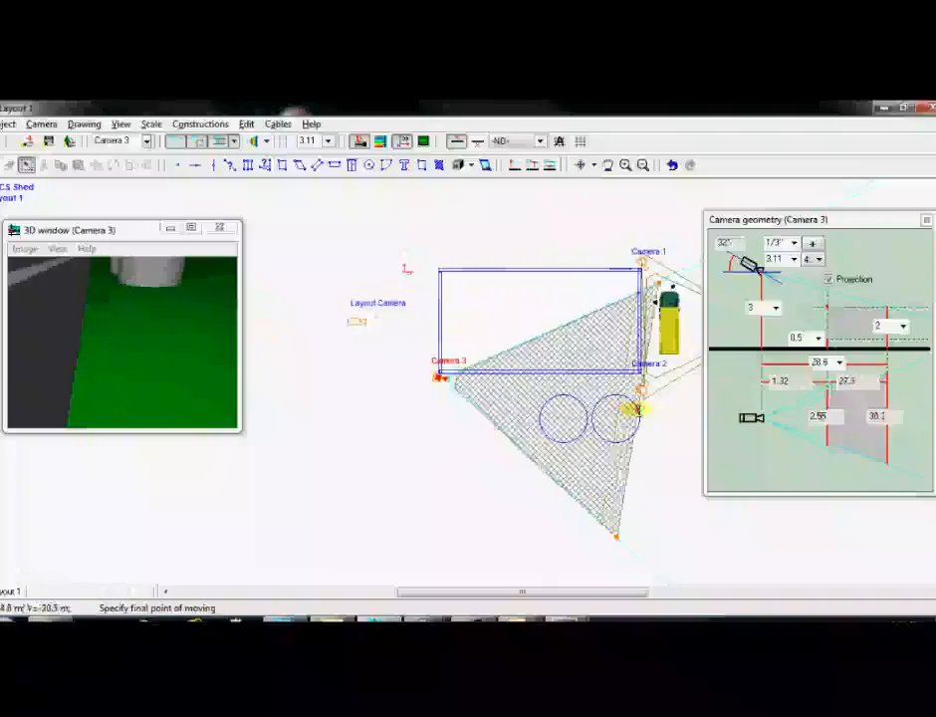
left_click(781, 307)
type("2.5")
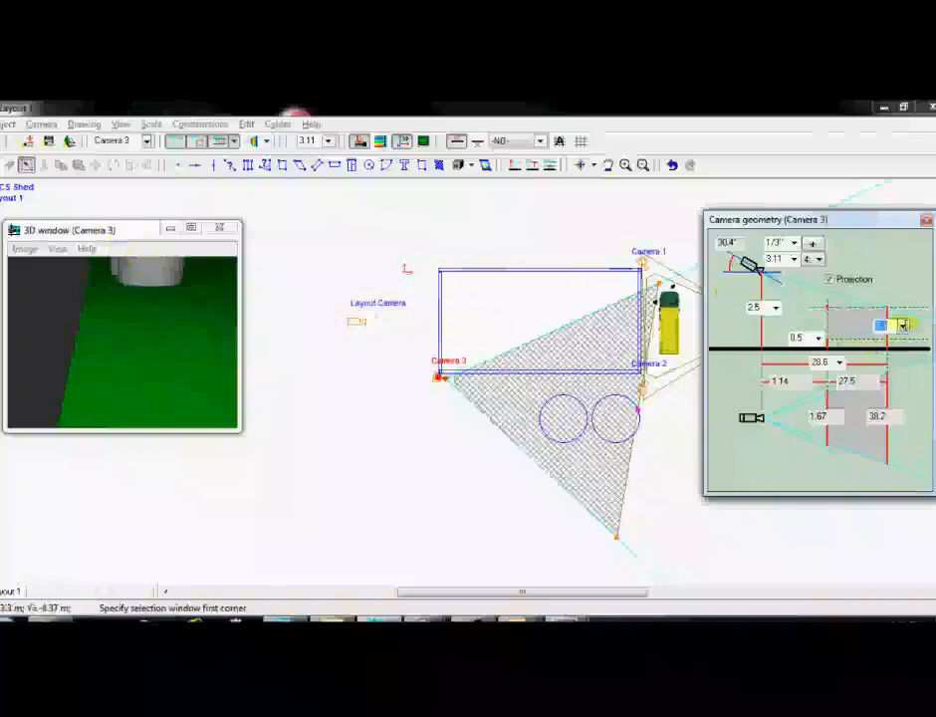
left_click(900, 326)
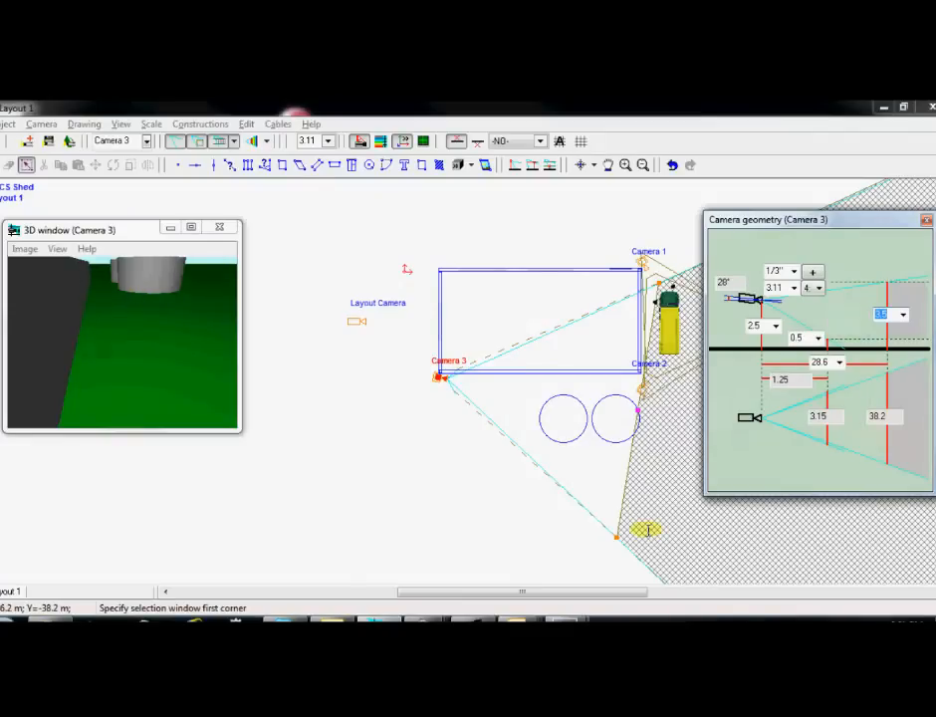
mouse_move(422, 393)
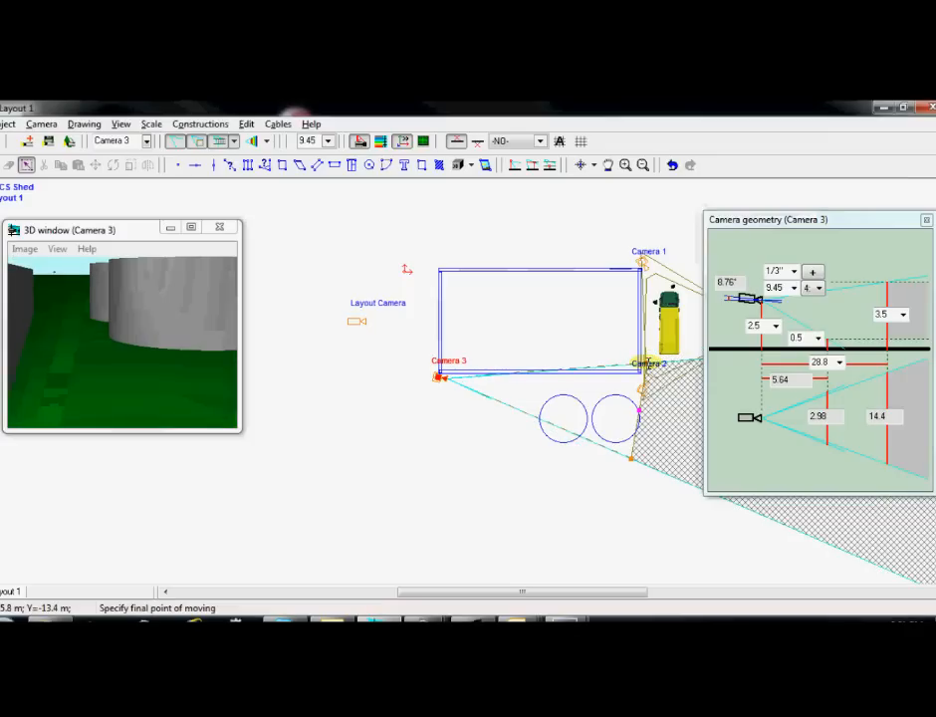
left_click(645, 363)
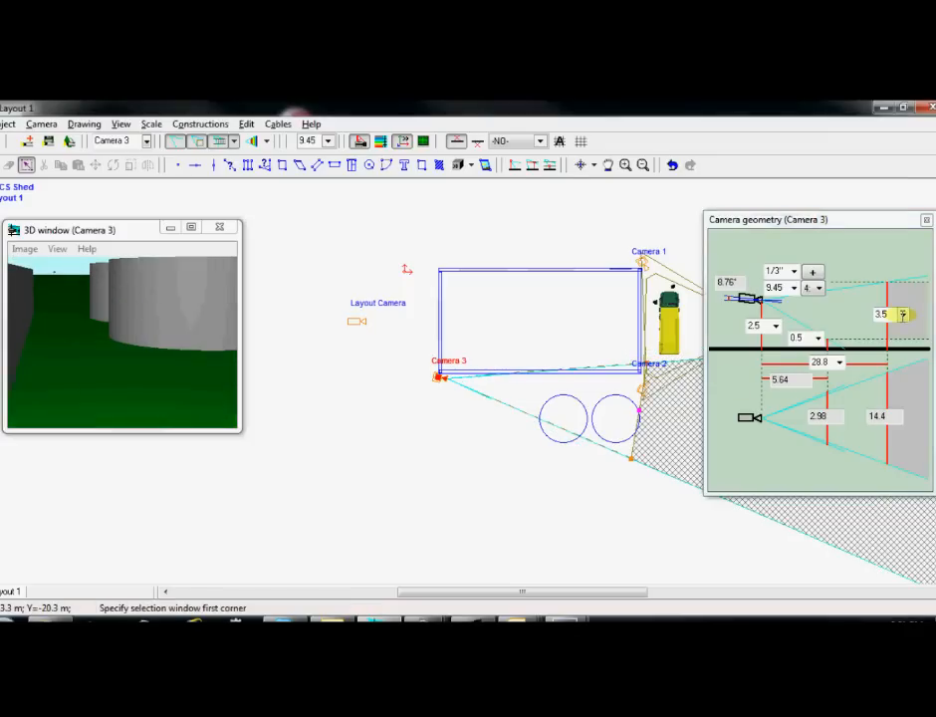
left_click(900, 315)
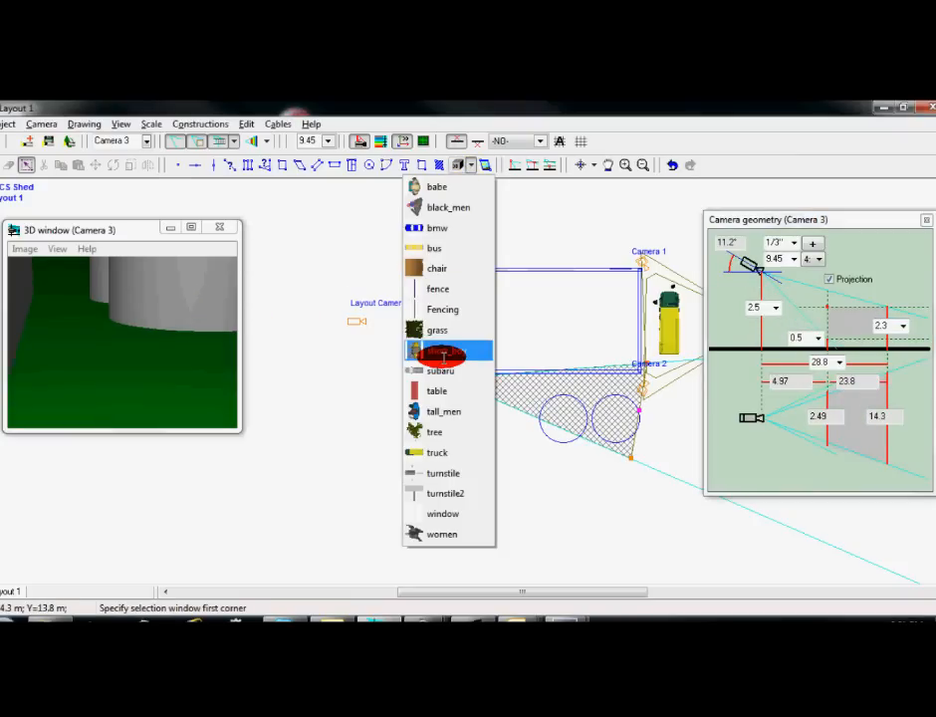
- Place a person figure near the water tanks and switch hatched coverage display to Off
left_click(440, 357)
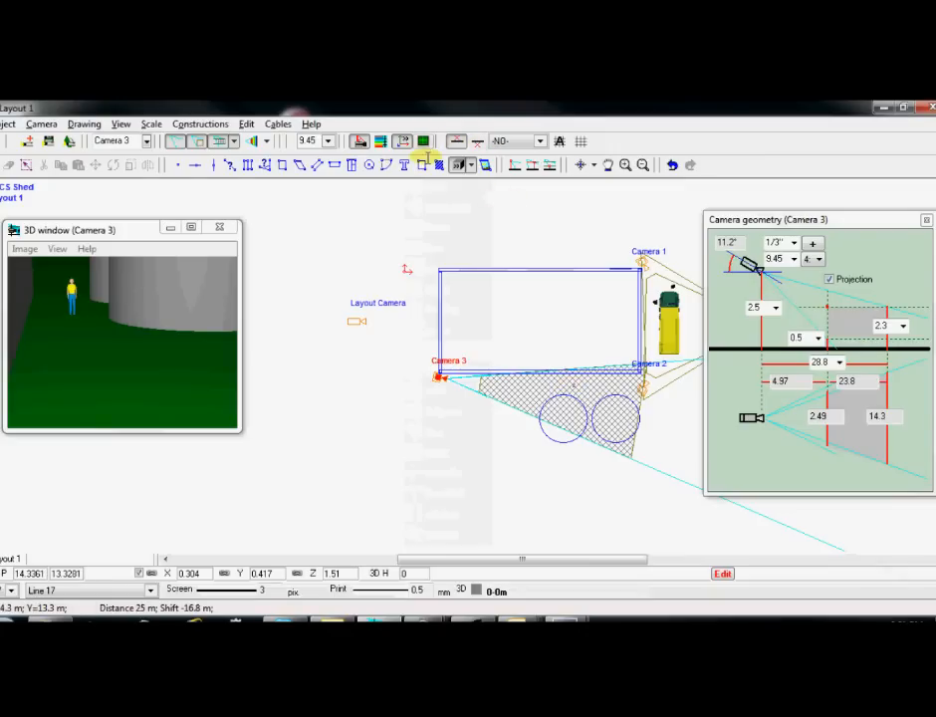
left_click(327, 140)
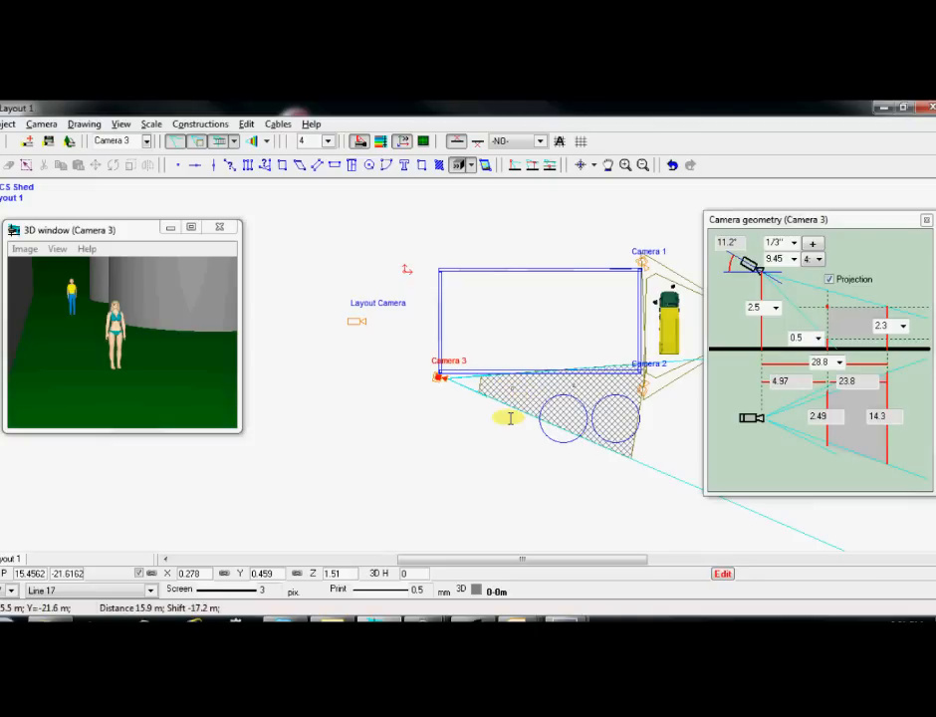
mouse_move(291, 435)
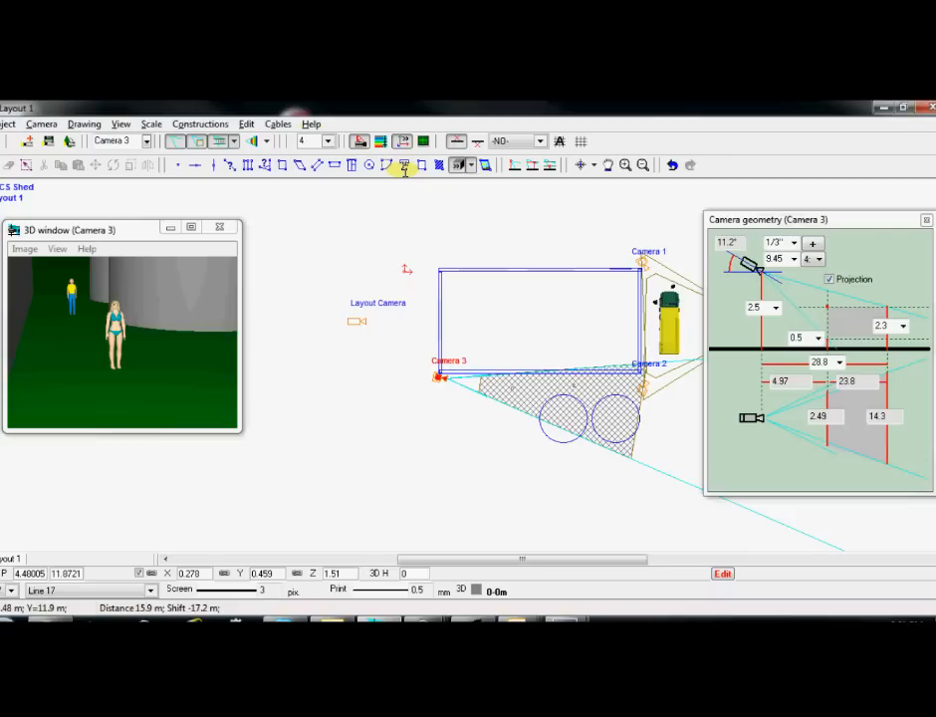
left_click(234, 140)
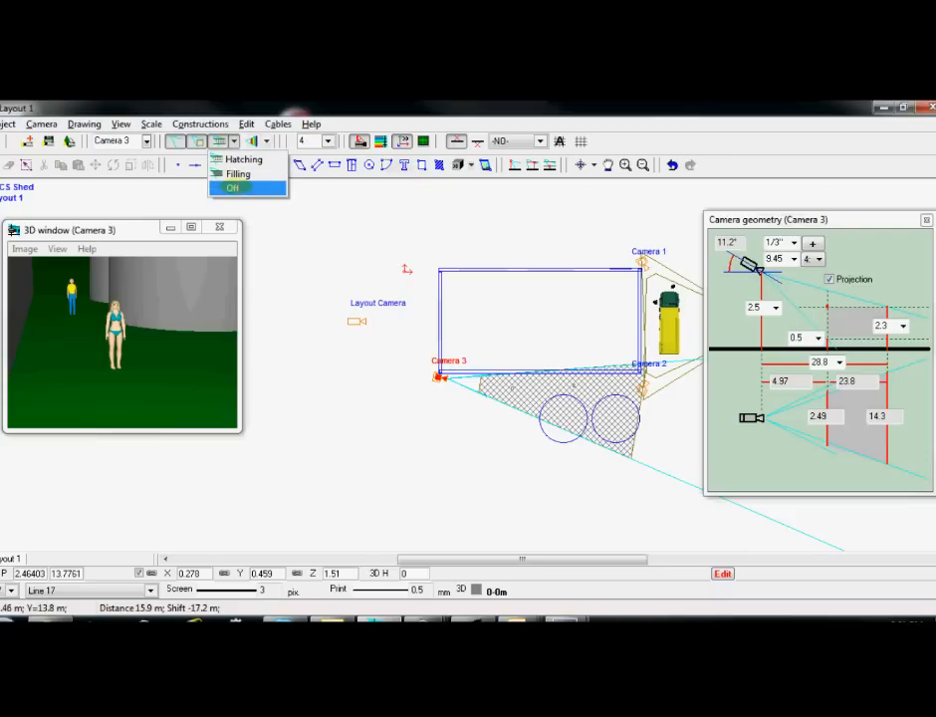
left_click(235, 188)
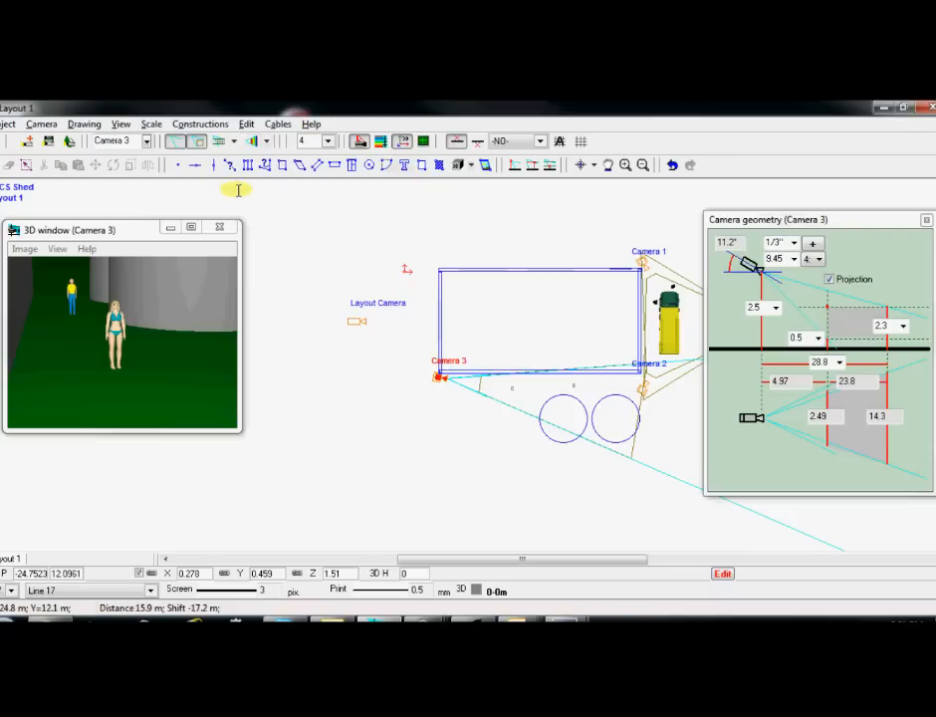